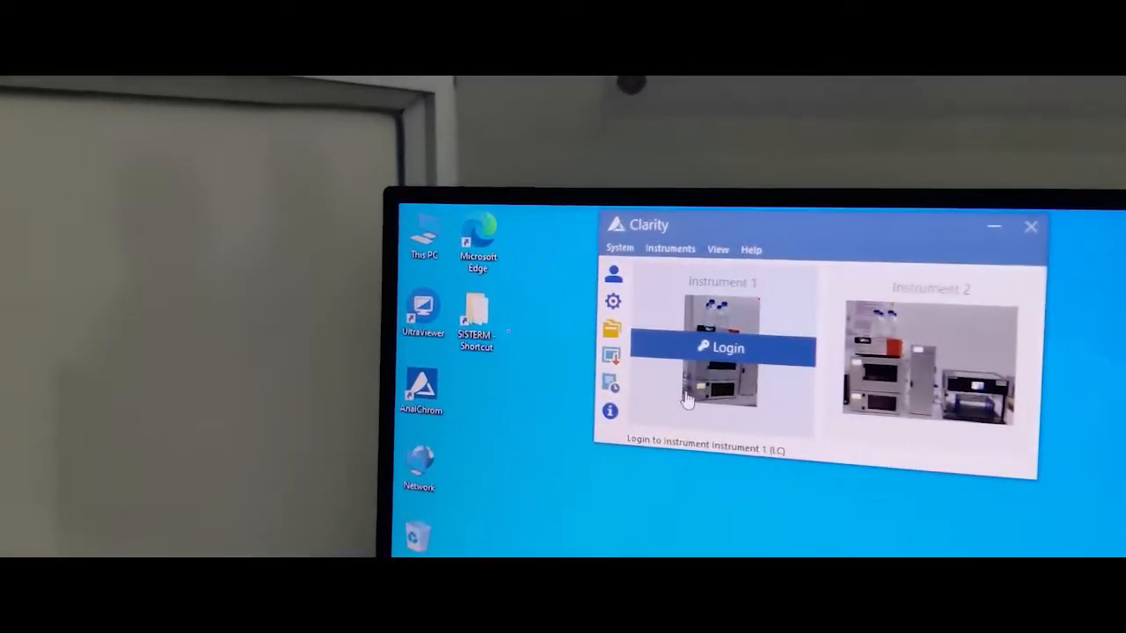
# - Log in to Instrument 1 as Administrator in the Demo project
pyautogui.click(724, 346)
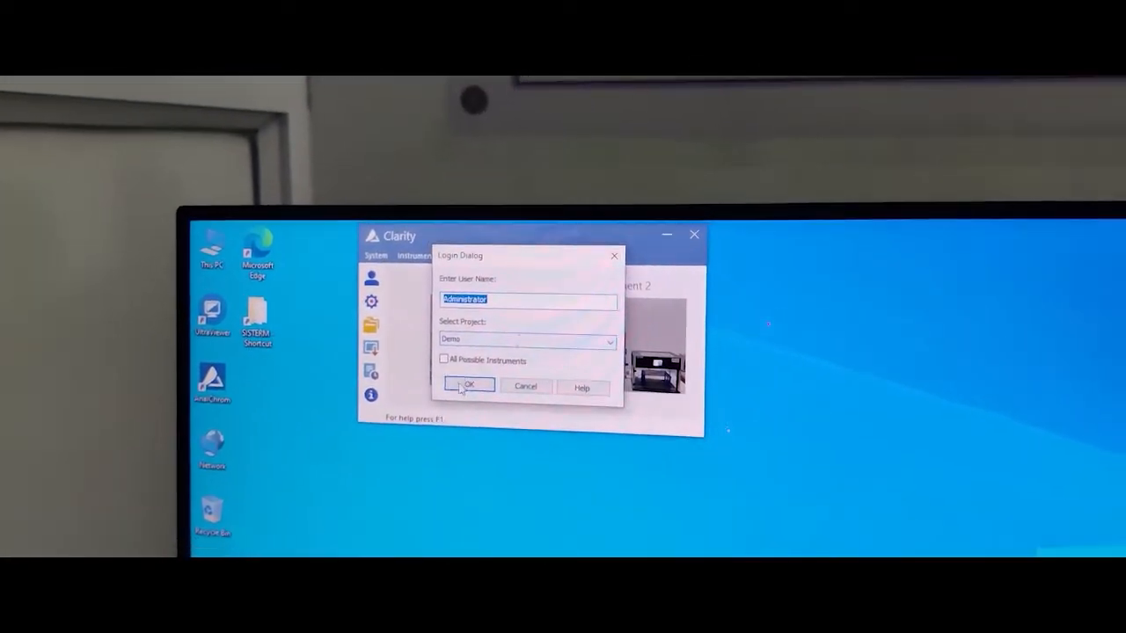
pyautogui.click(468, 387)
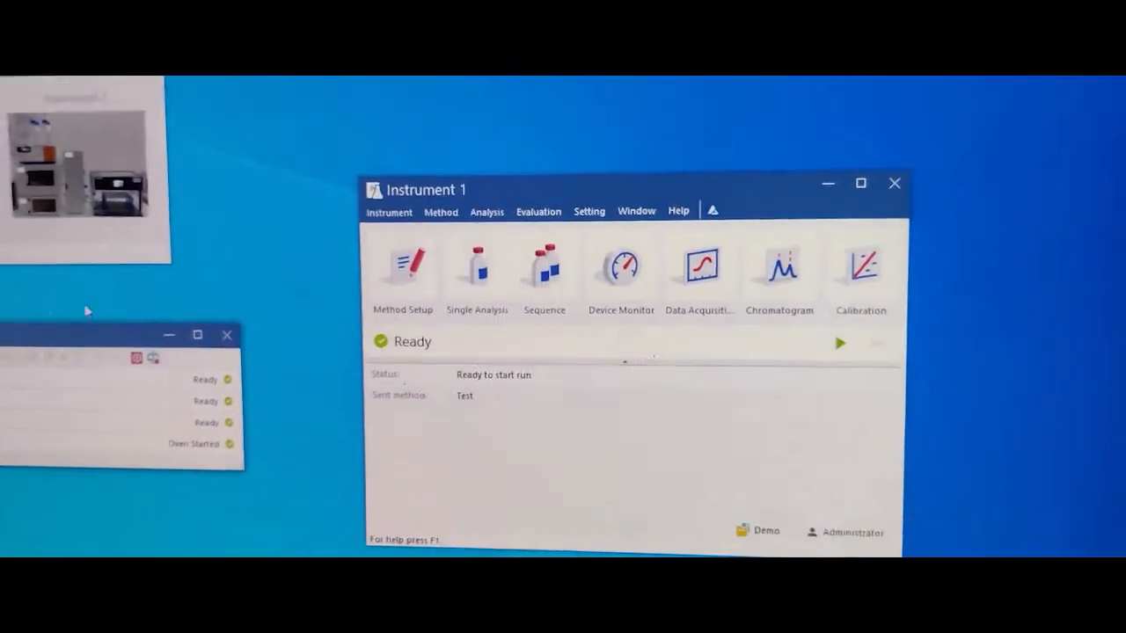
pyautogui.click(620, 266)
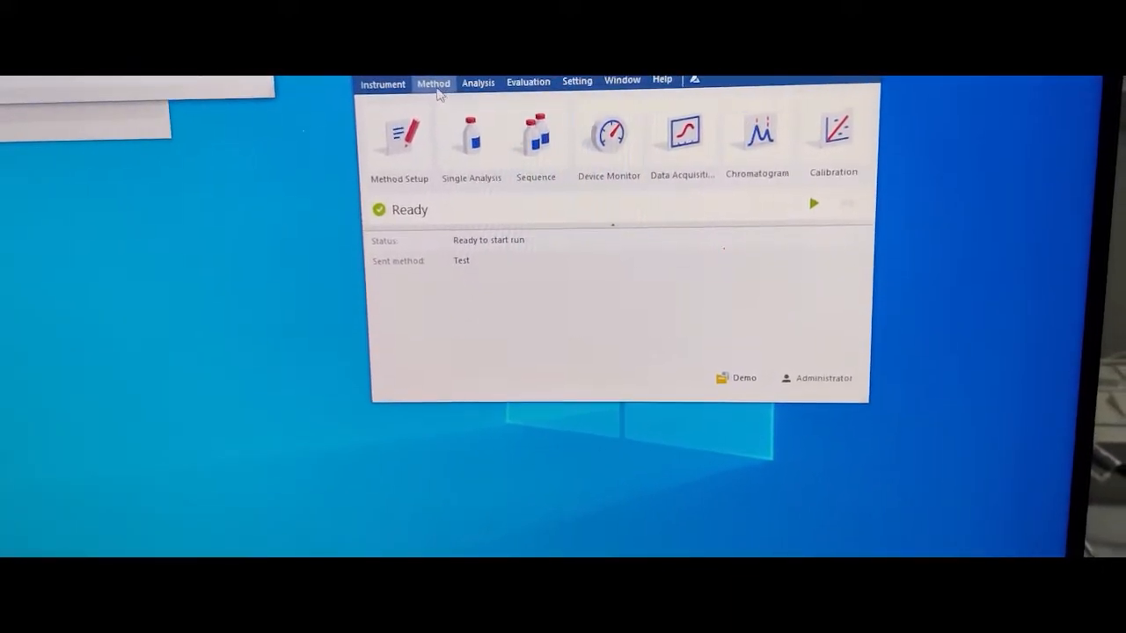
pyautogui.click(433, 83)
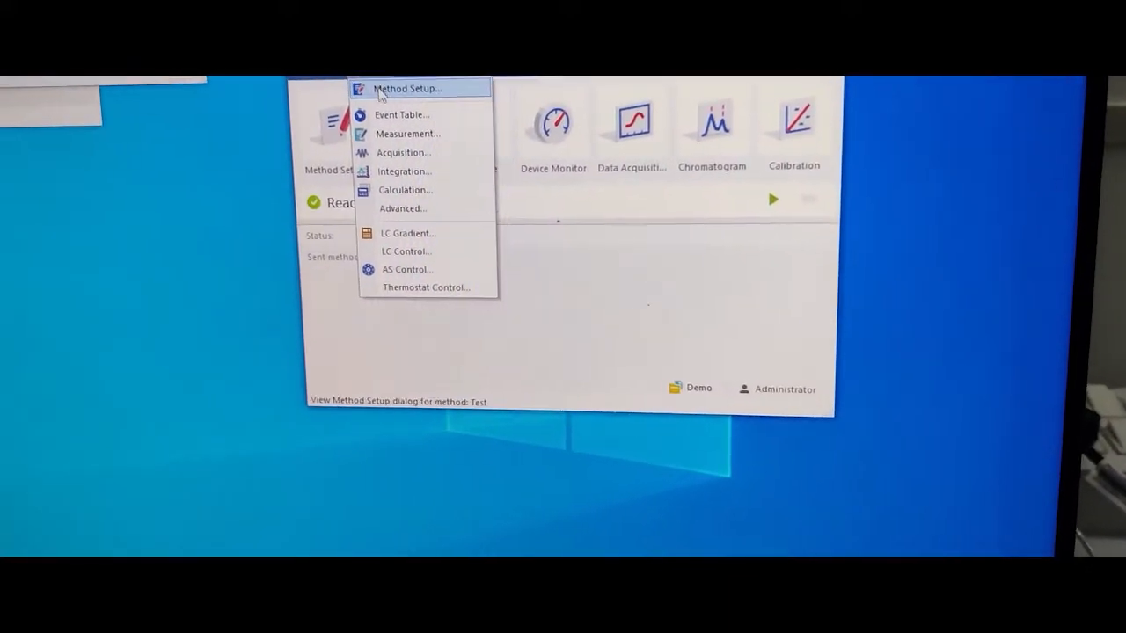
pyautogui.click(406, 87)
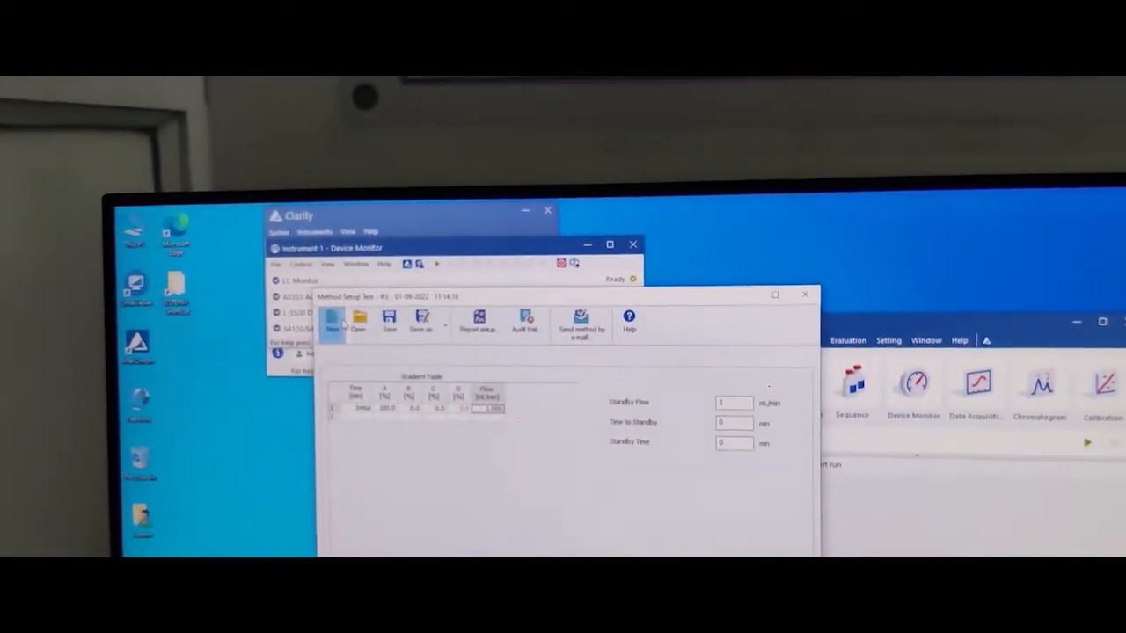
pyautogui.click(358, 319)
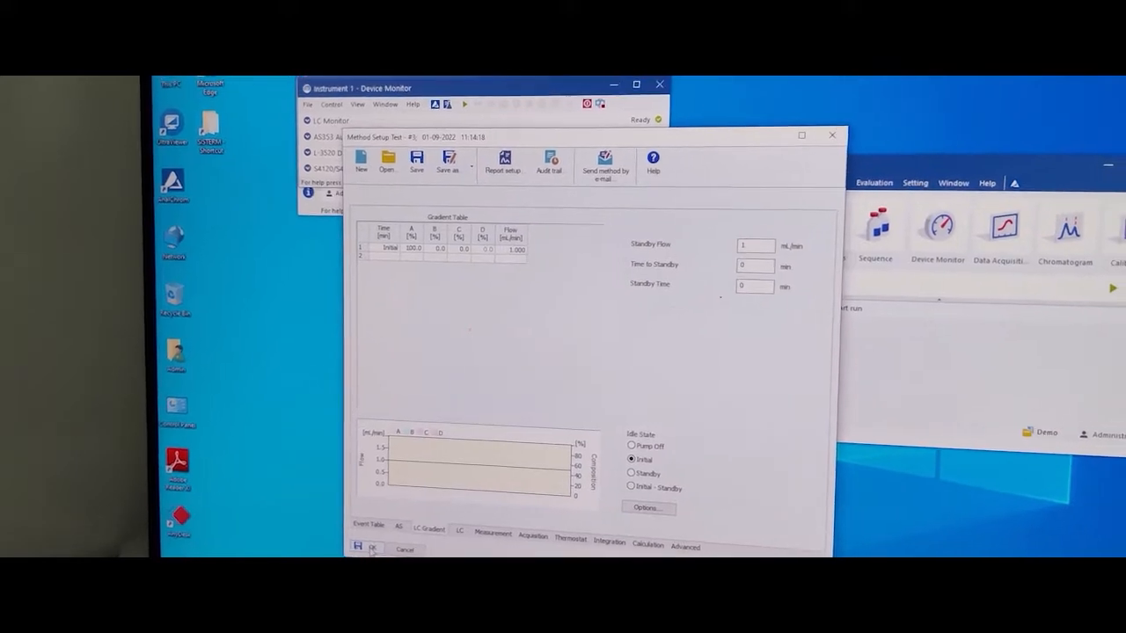
pyautogui.click(371, 549)
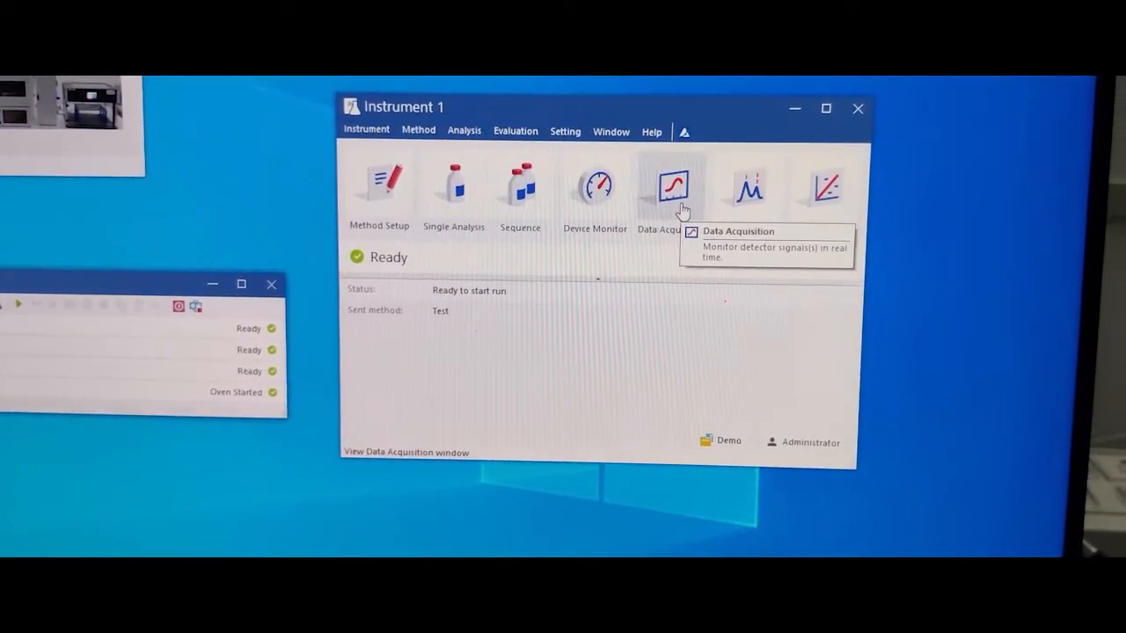
# - Open Data Acquisition to monitor the live detector signal
pyautogui.click(673, 188)
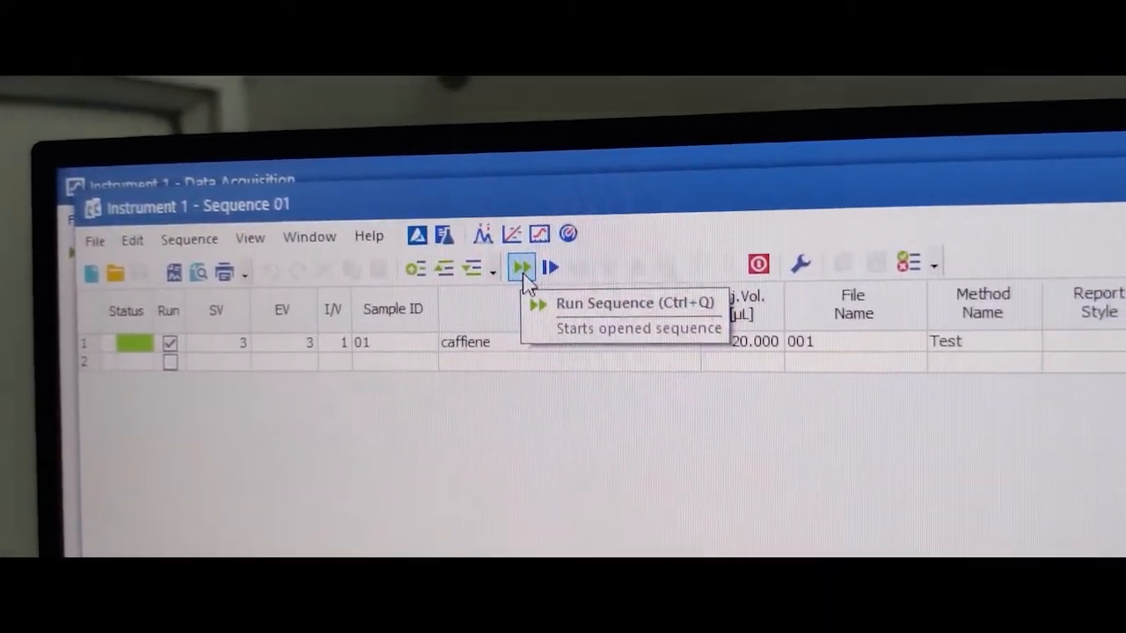
# - Run the caffeine sample sequence
pyautogui.click(521, 269)
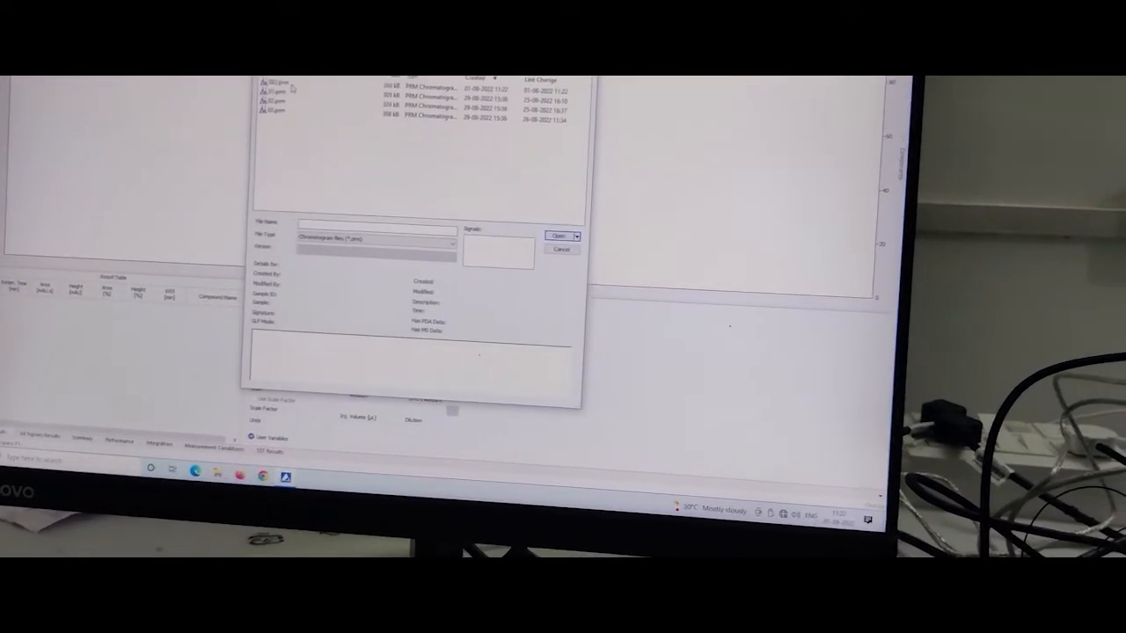
# - Open the most recent chromatogram file, showing a single peak at 2.84 min
pyautogui.click(558, 236)
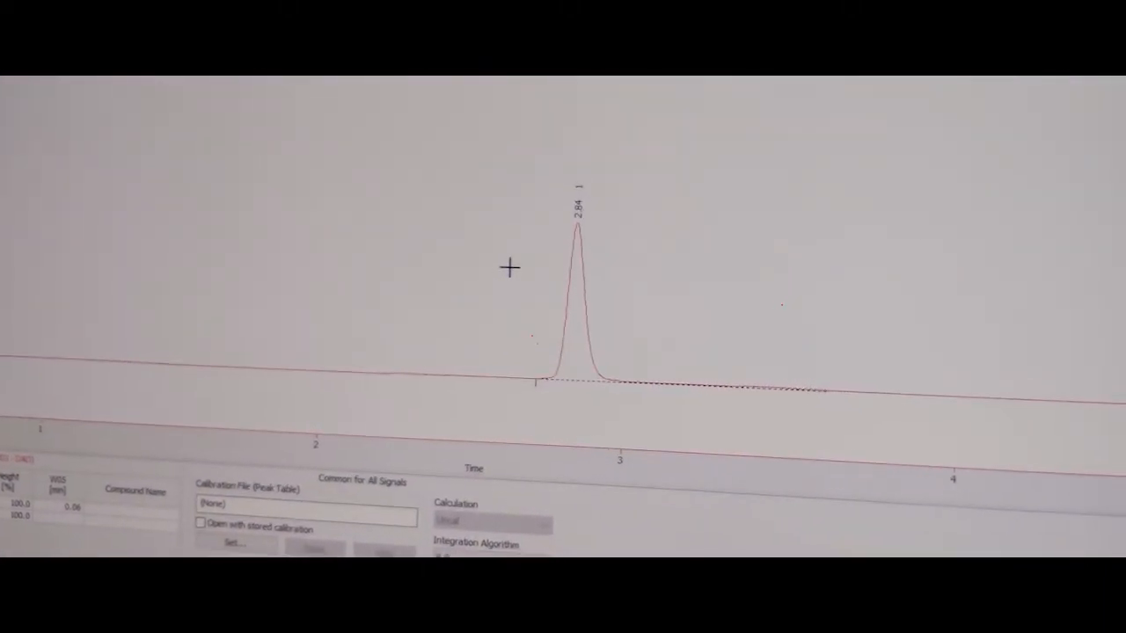
# - Print the chromatogram 001 report with its result table to doPDF
pyautogui.click(192, 114)
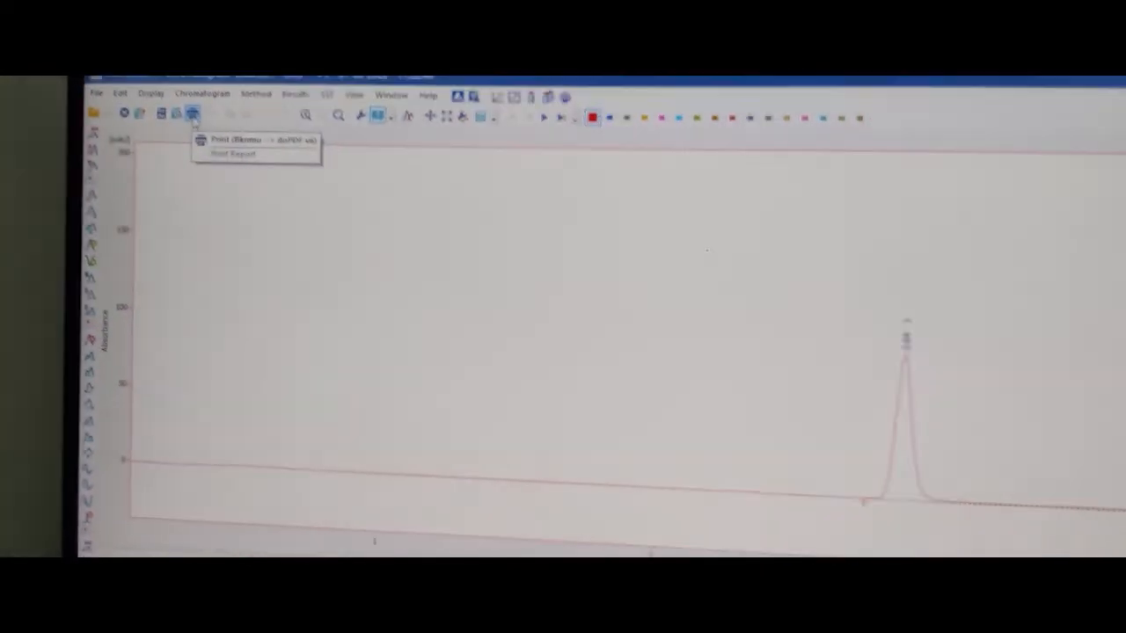
pyautogui.click(235, 139)
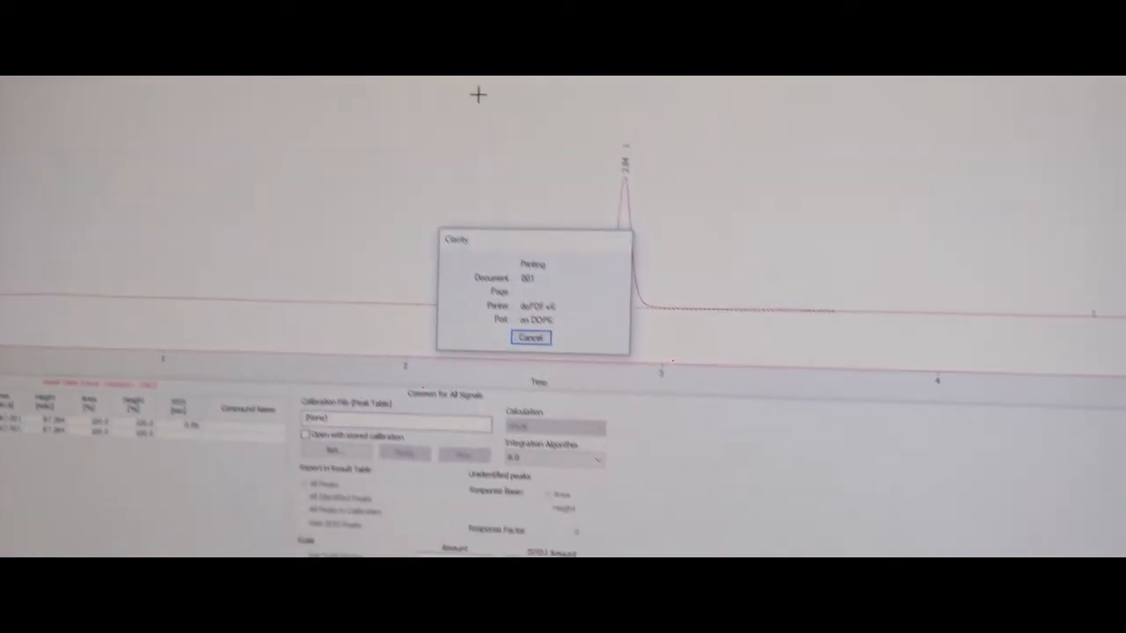
pyautogui.click(531, 338)
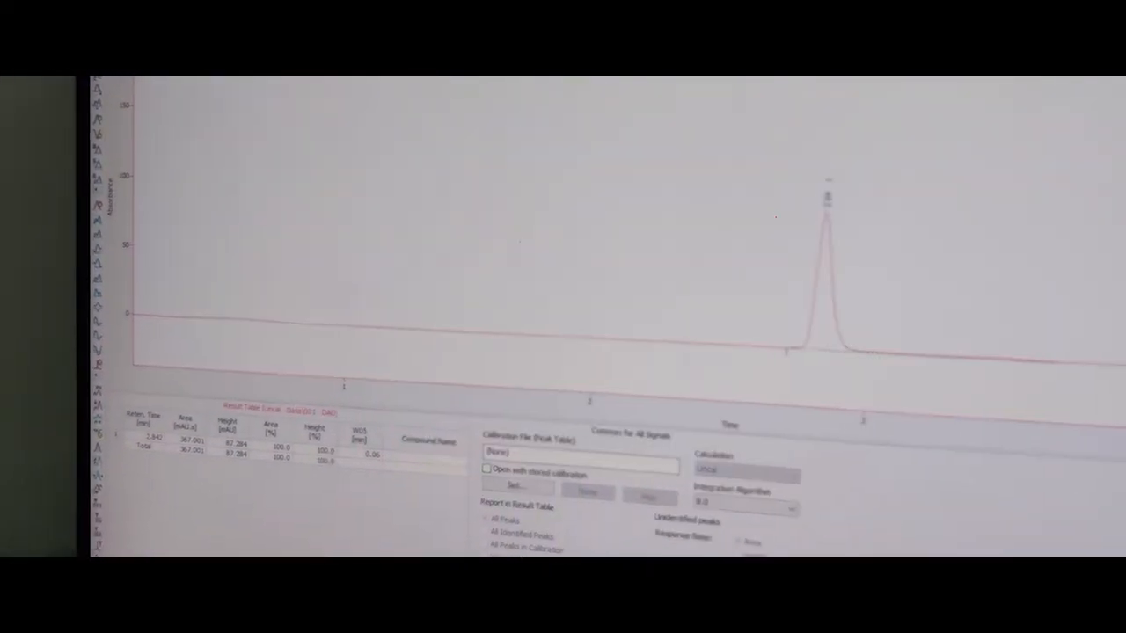